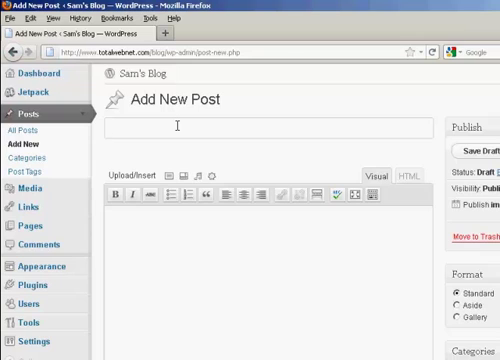
# Step: Write the post body: 'I'm writing this blog post at 3:17 pm, but I want it displayed at 5:17'
pyautogui.write("I'm writing this blog post at 3:17 pm, but I want it displayed at 5:17")
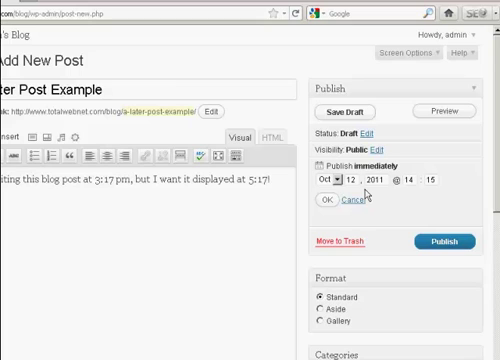
pyautogui.moveTo(404, 196)
pyautogui.write('16')
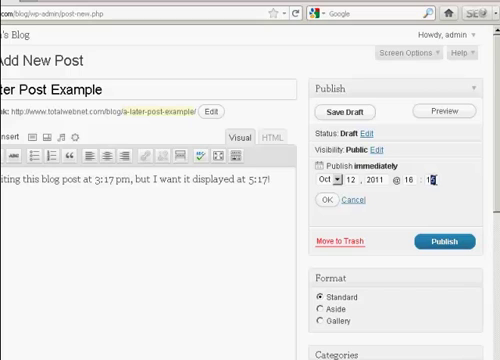
pyautogui.moveTo(456, 184)
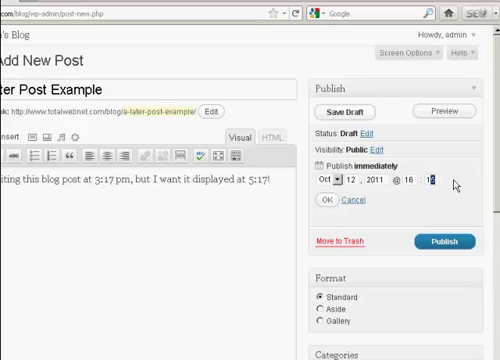
# Step: Set the publish time minute to 17 and confirm the October 12, 2011 16:17 date
pyautogui.write('17')
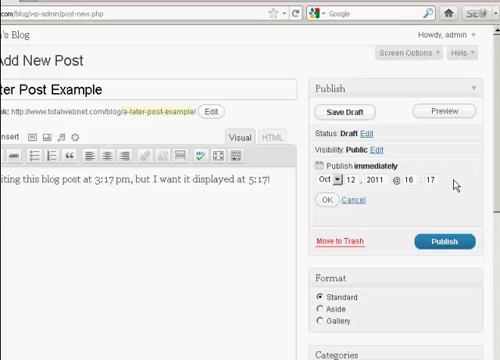
pyautogui.click(440, 242)
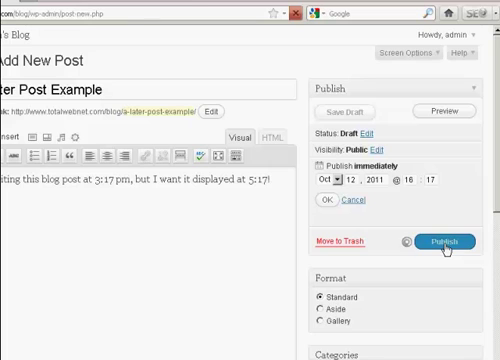
# Step: Schedule the post for October 12, 2011 at 16:17 instead of publishing now
pyautogui.click(440, 242)
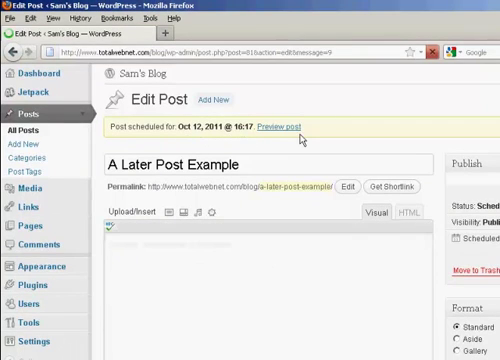
# Step: View the blog front page, where the scheduled post's 3:17 pm sentence is not yet shown
pyautogui.write("I'm writing this blog post at 3:17 pm, but I want it displayed at 5:17!")
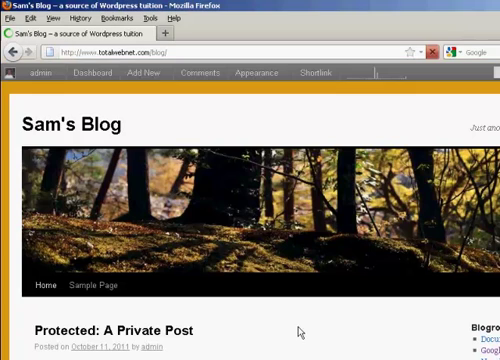
pyautogui.moveTo(250, 348)
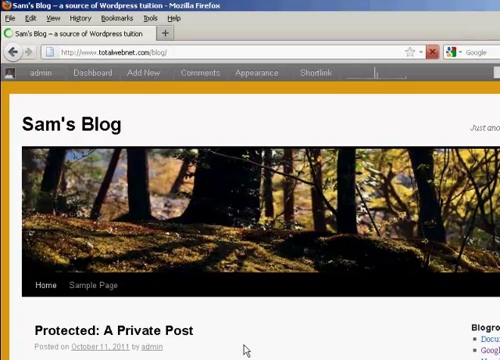